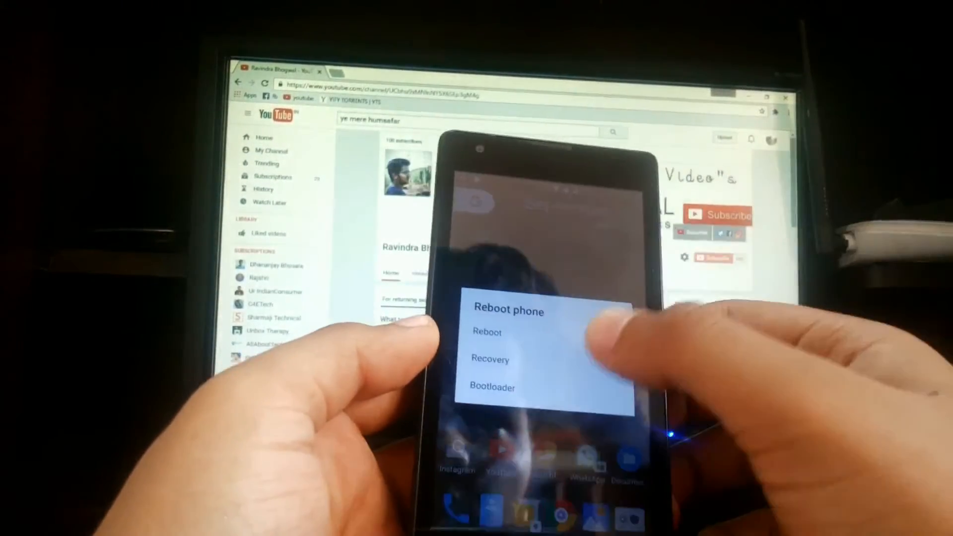
# Choose Recovery from the Reboot phone dialog to boot into TWRP.
pyautogui.click(487, 332)
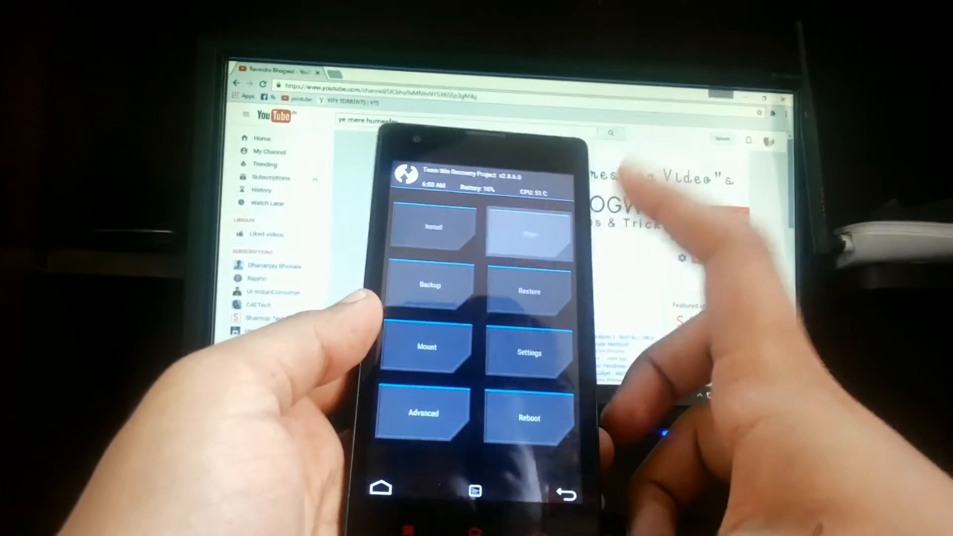
# Wipe the Dalvik cache, cache, system and data partitions, then return to the main menu.
pyautogui.click(528, 233)
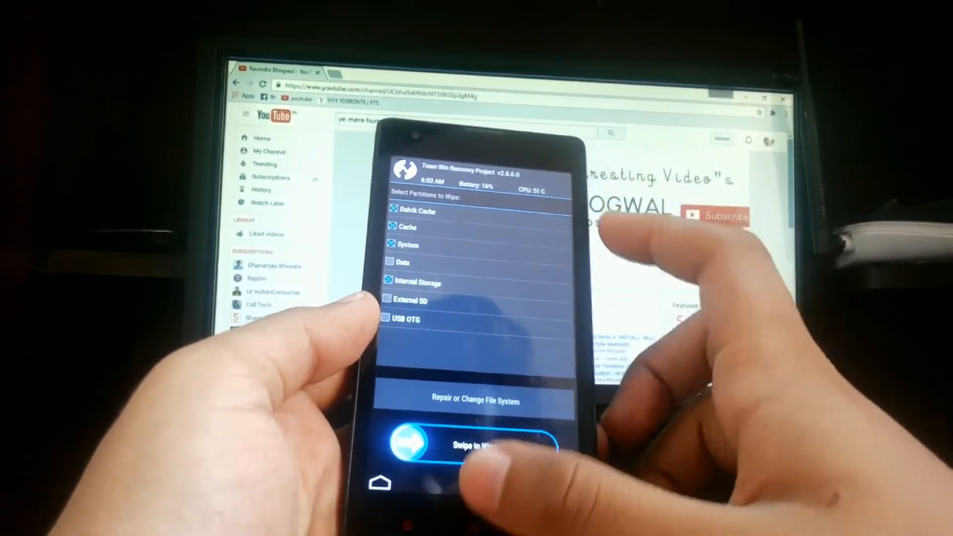
pyautogui.moveTo(408, 444); pyautogui.dragTo(528, 444)
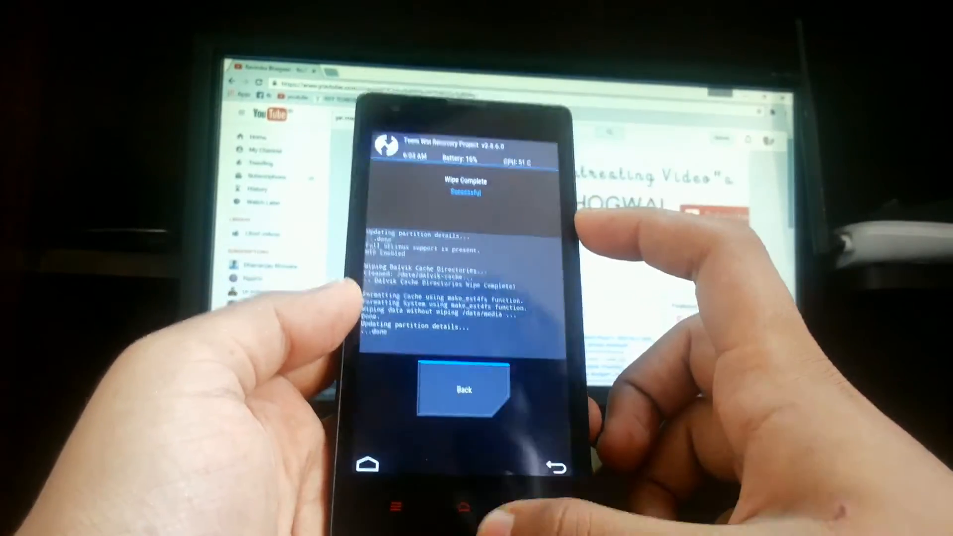
pyautogui.click(463, 390)
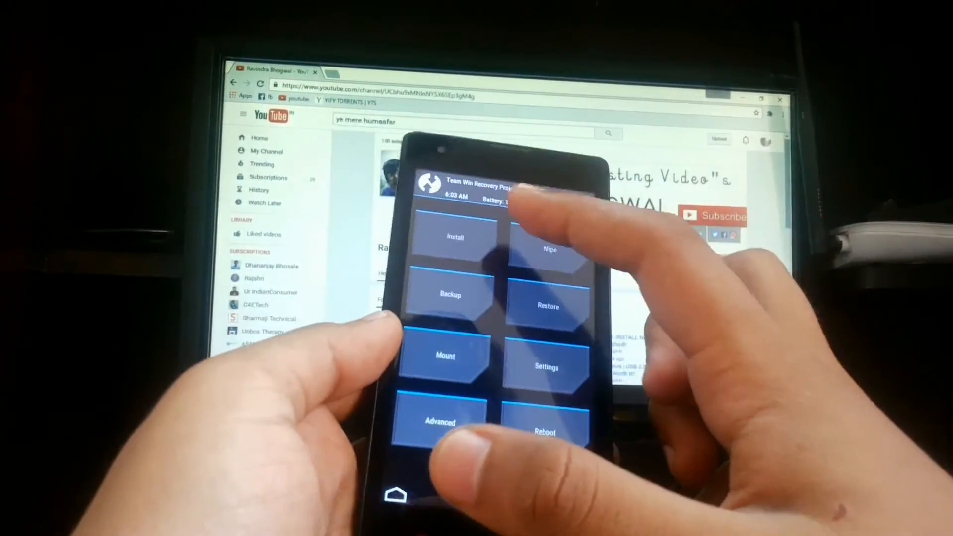
# Flash the cm-14.0 UNOFFICIAL armani zip from external_sd.
pyautogui.click(455, 236)
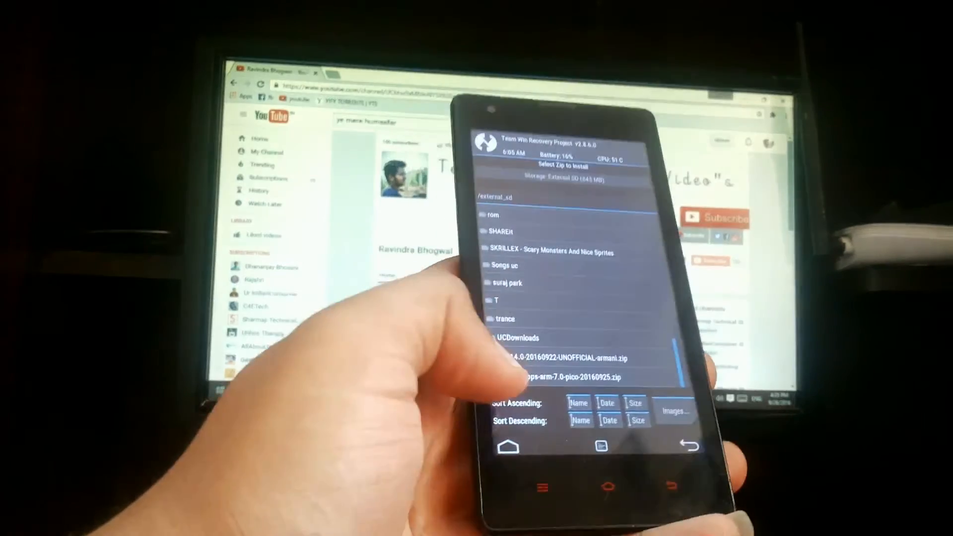
pyautogui.click(560, 377)
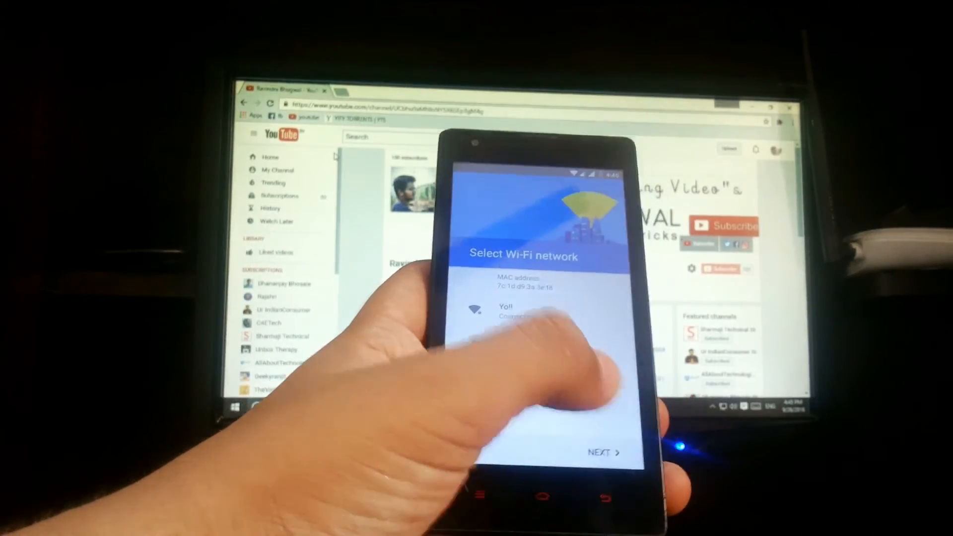
# Join the Yo!! Wi-Fi network in the setup wizard.
pyautogui.click(604, 452)
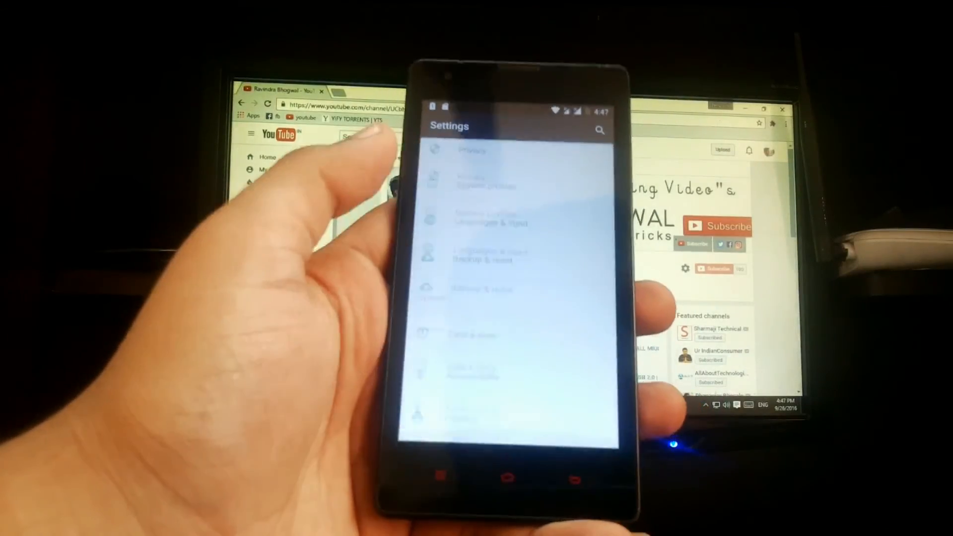
# View About phone to confirm Android 7.0 and CyanogenMod 14.0 armani build.
pyautogui.scroll(-3)
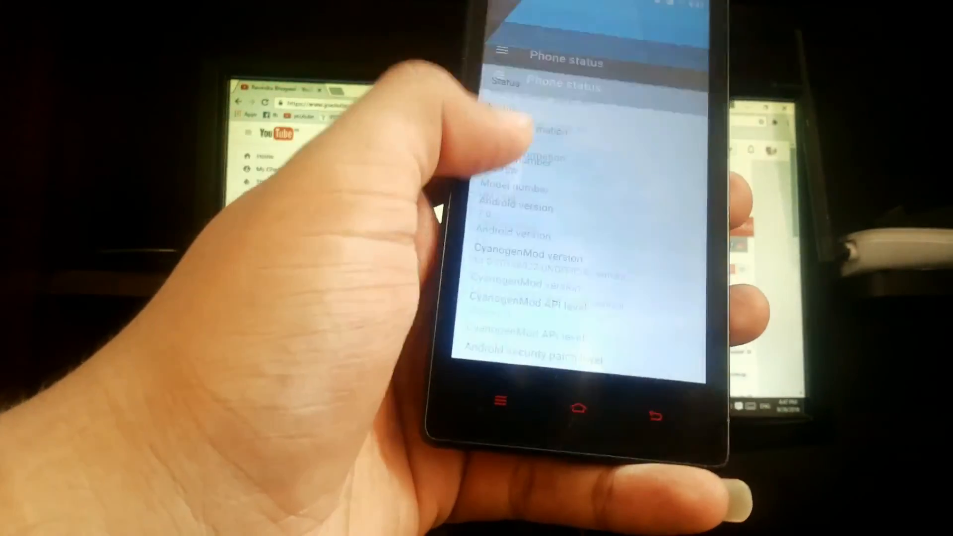
pyautogui.click(575, 409)
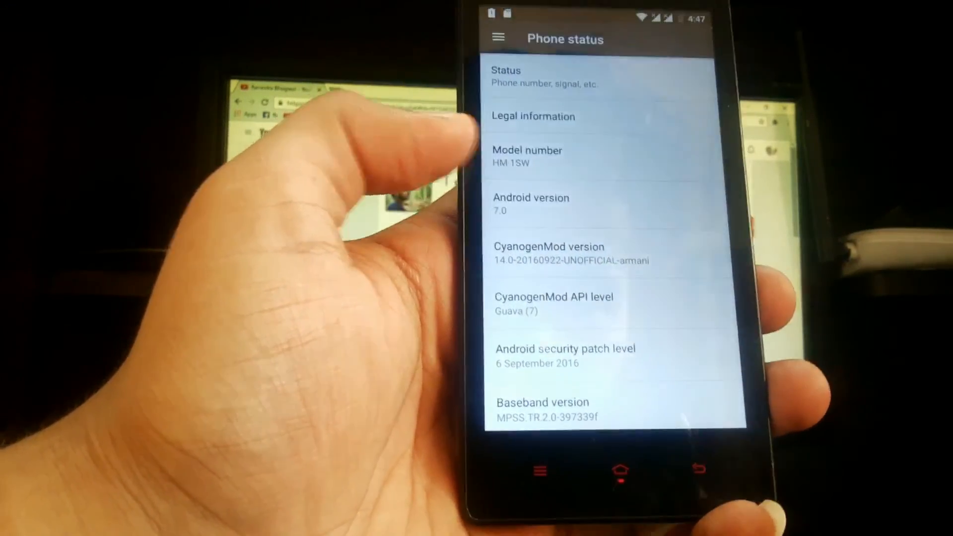
pyautogui.scroll(-3)
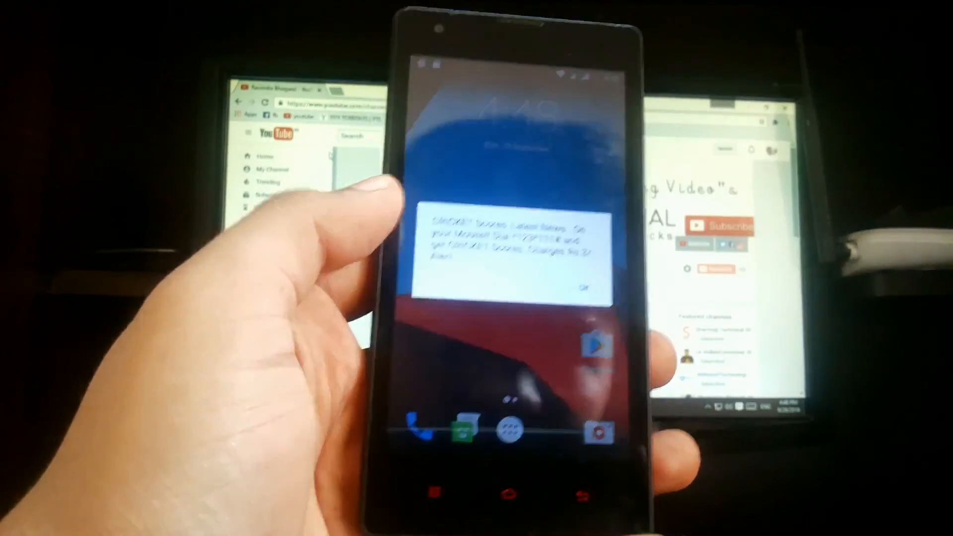
# Tap OK on the cricket scores pop-up on the home screen.
pyautogui.click(583, 287)
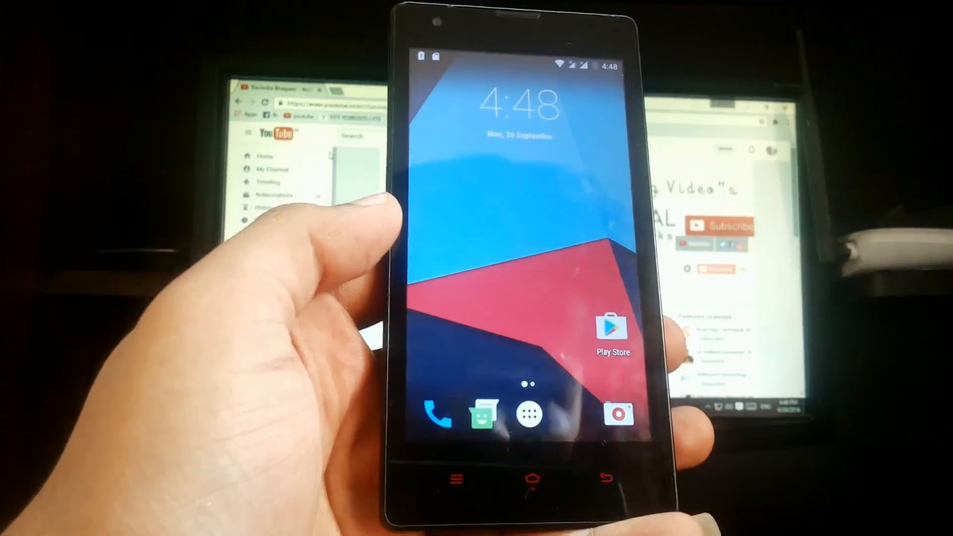